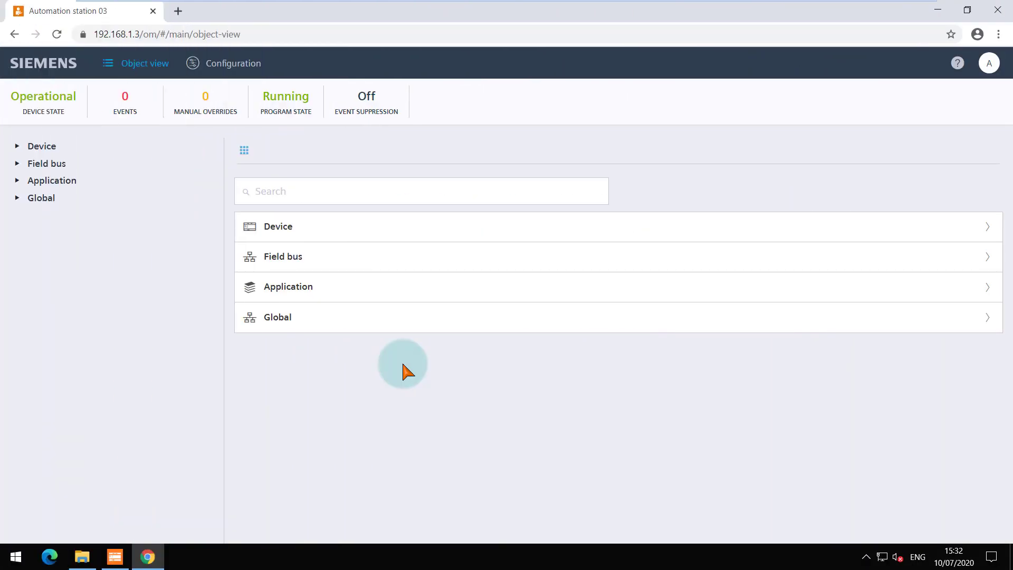
mouse_move(354, 281)
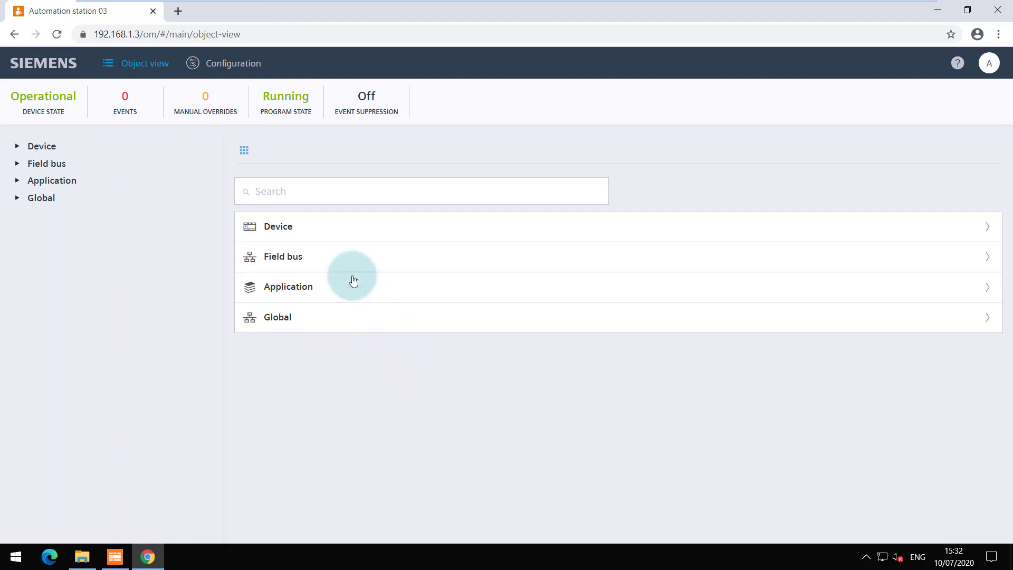
- View the site's connection security details and the station's security certificate, then close them
click(167, 34)
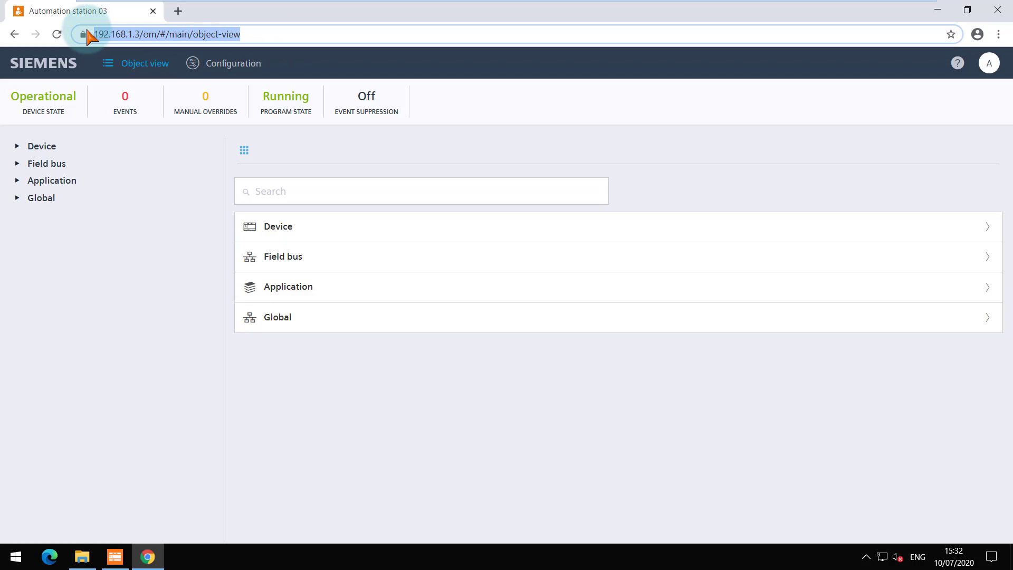
click(83, 33)
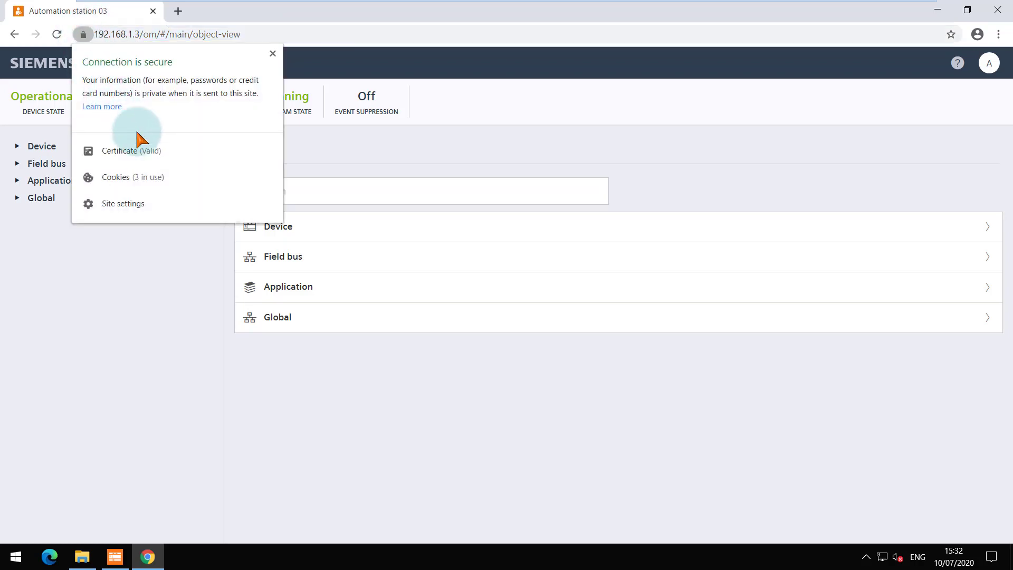
click(131, 151)
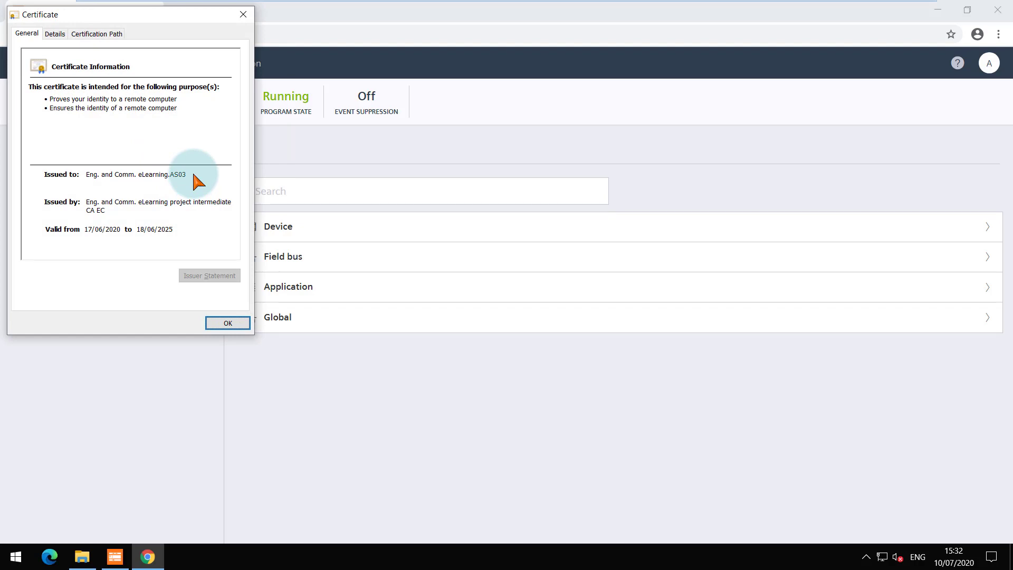
mouse_move(228, 323)
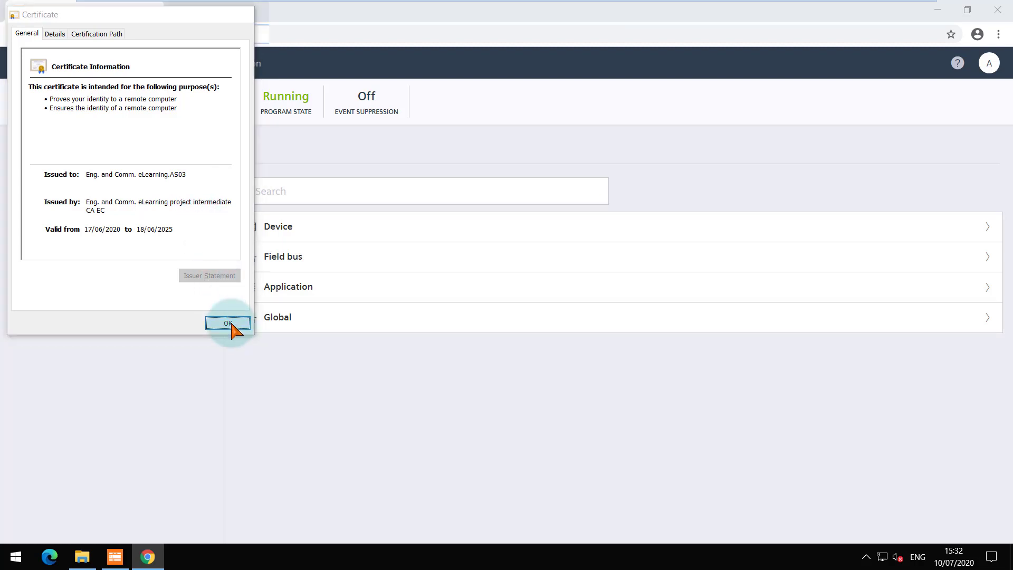
click(228, 323)
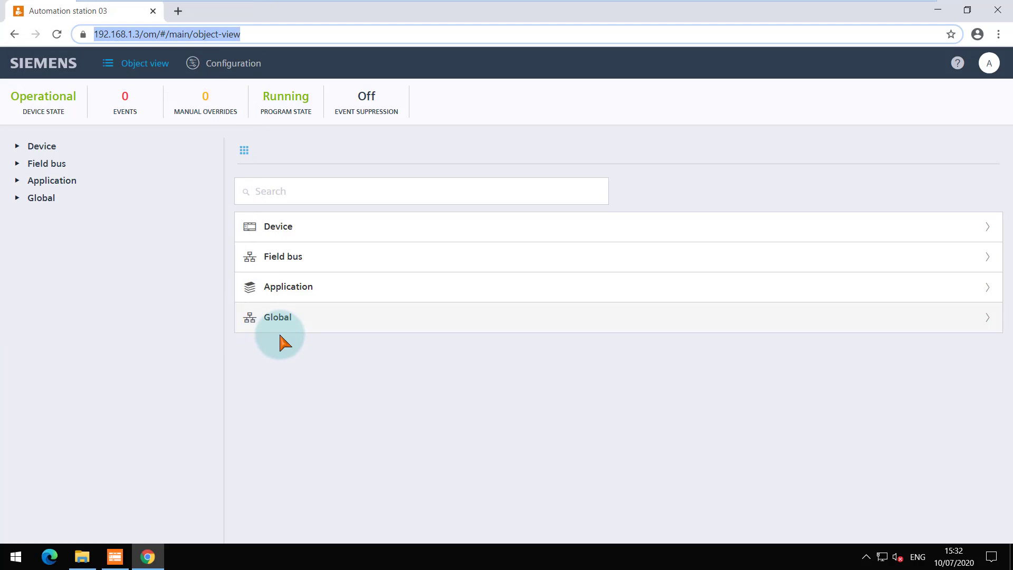
- Navigate Global › Geographical › Building 01 › Top-down to the Hello world plant's object list
click(278, 316)
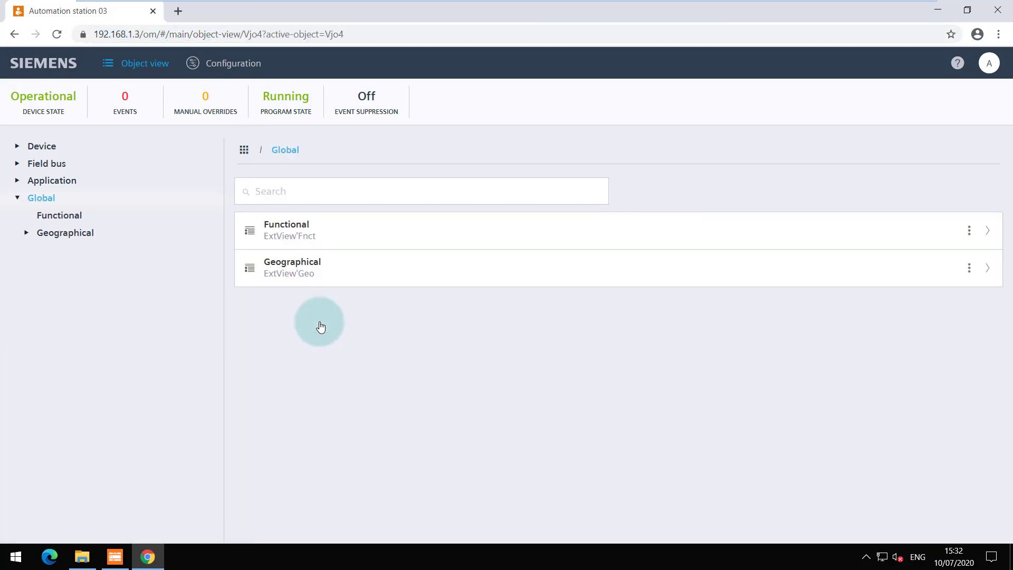
click(292, 267)
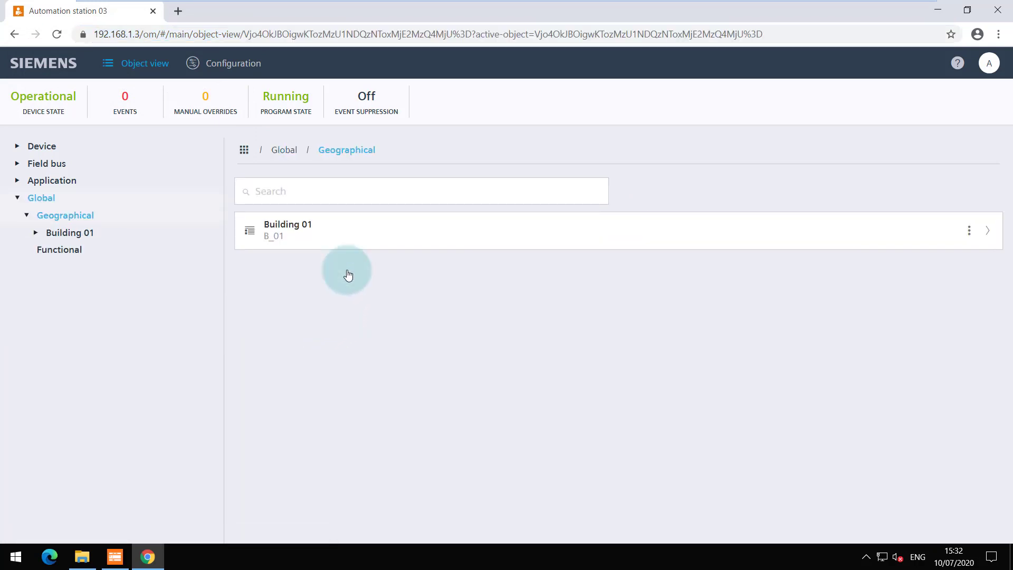
click(287, 230)
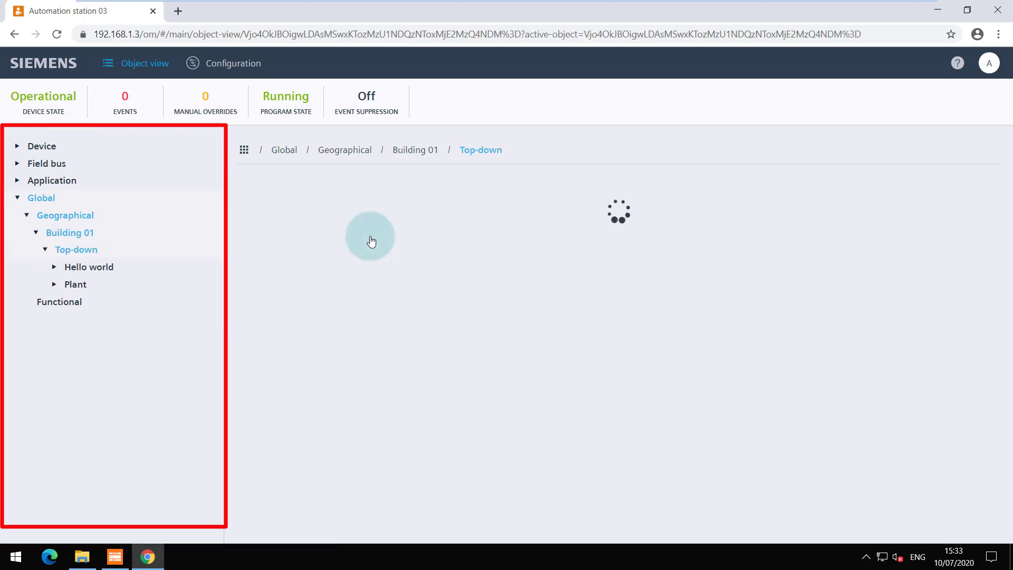
click(89, 267)
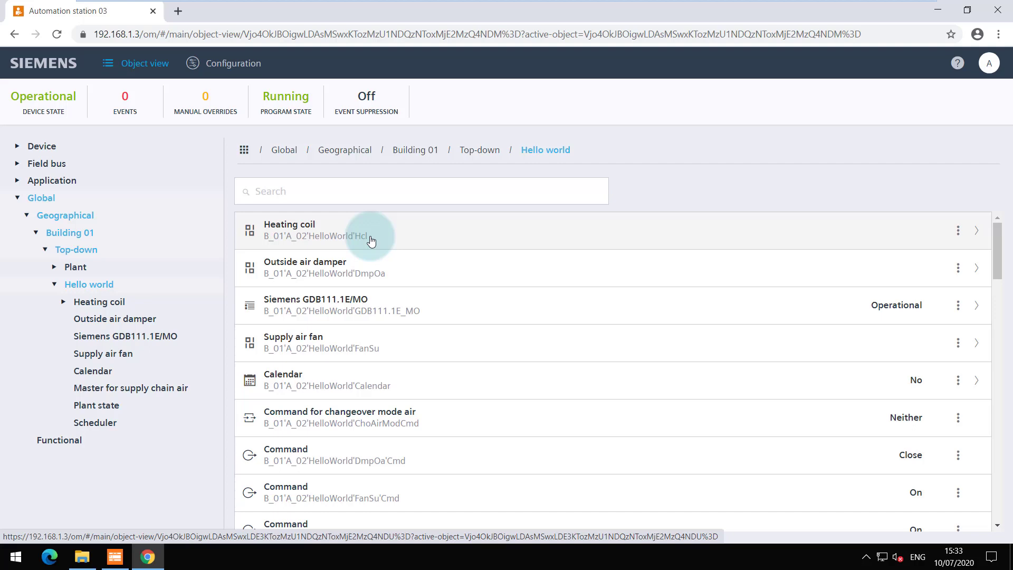
- Filter the Hello world objects by searching for 'fan'
click(421, 191)
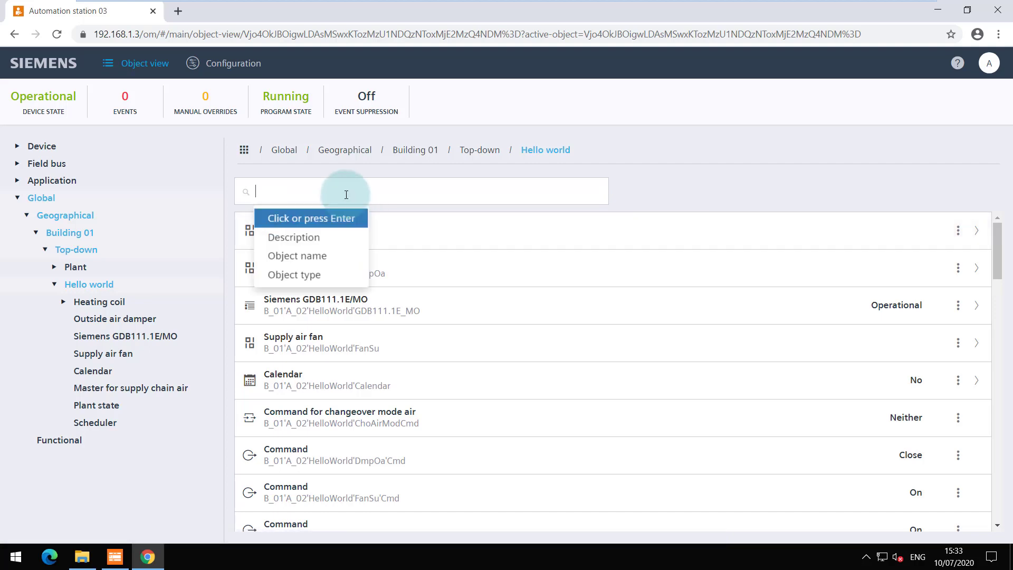
text(f)
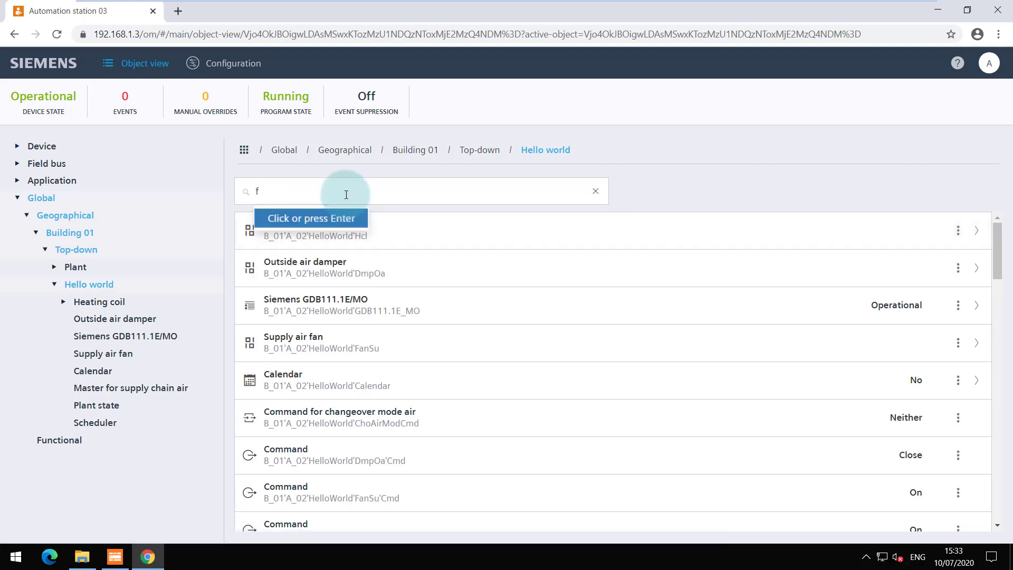
text(an)
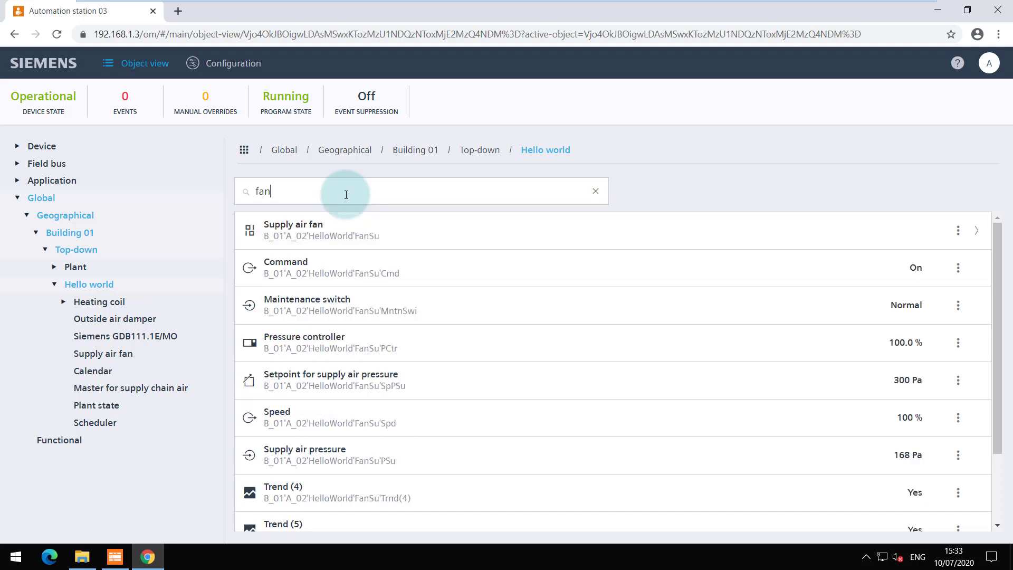
mouse_move(444, 280)
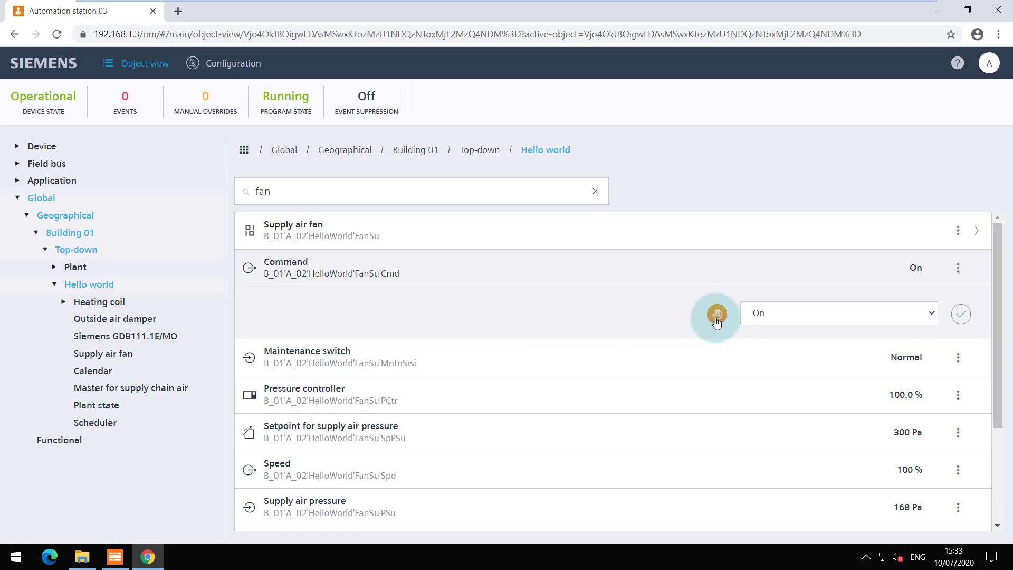
- Override the supply air fan command to Off, then release the manual override
click(838, 312)
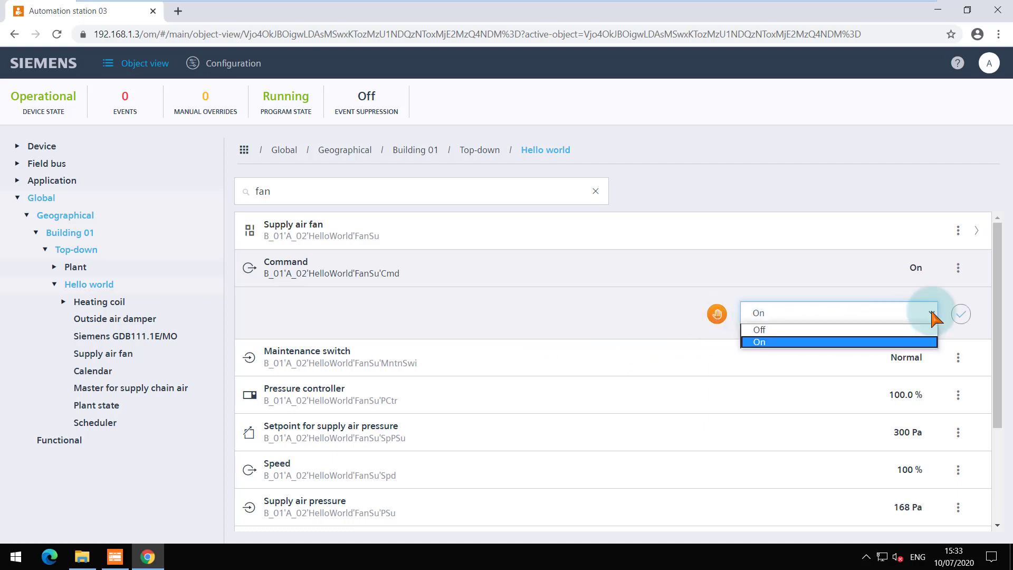
click(760, 329)
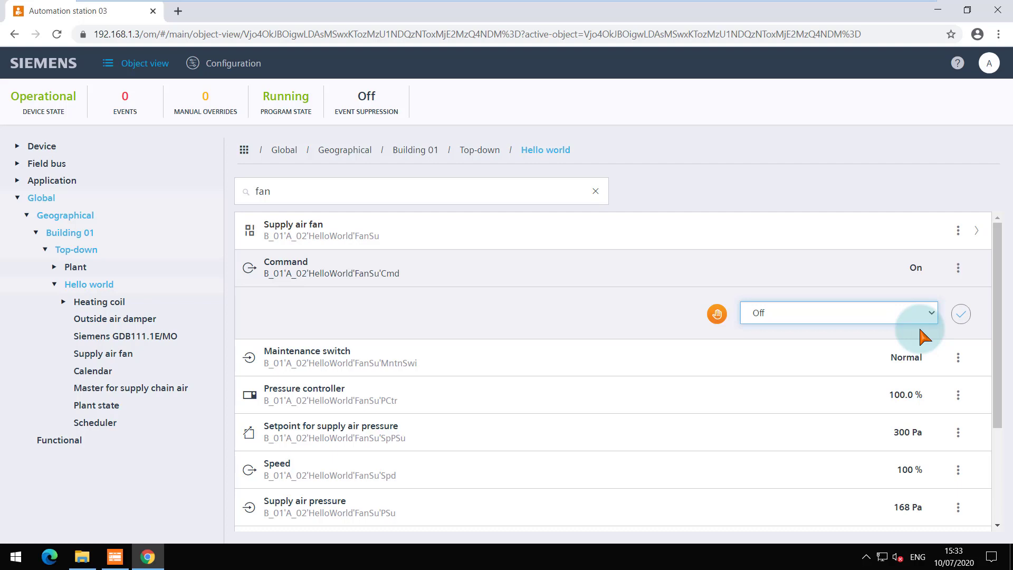
click(960, 314)
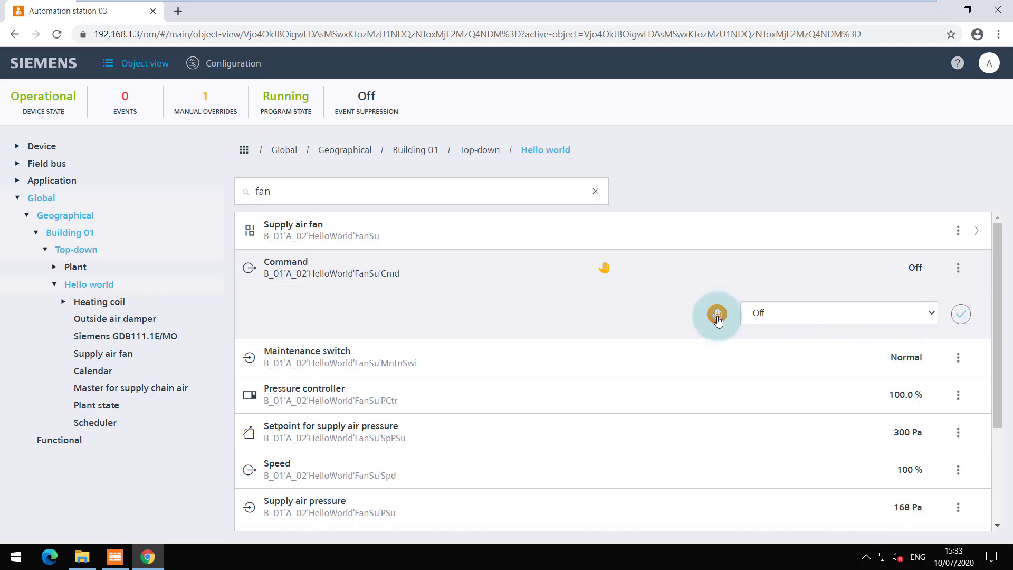
click(960, 314)
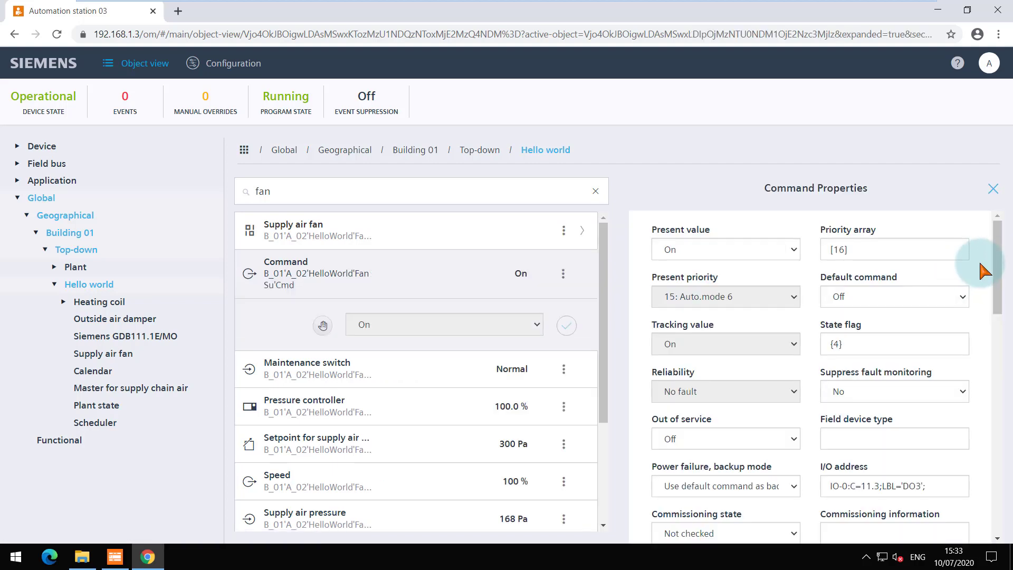
scroll(down, 3)
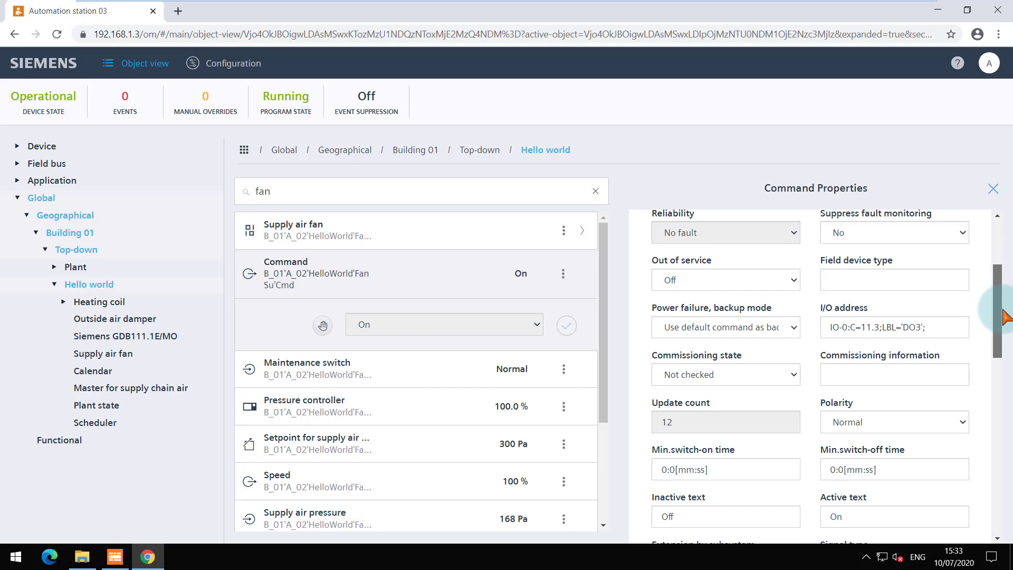
scroll(down, 3)
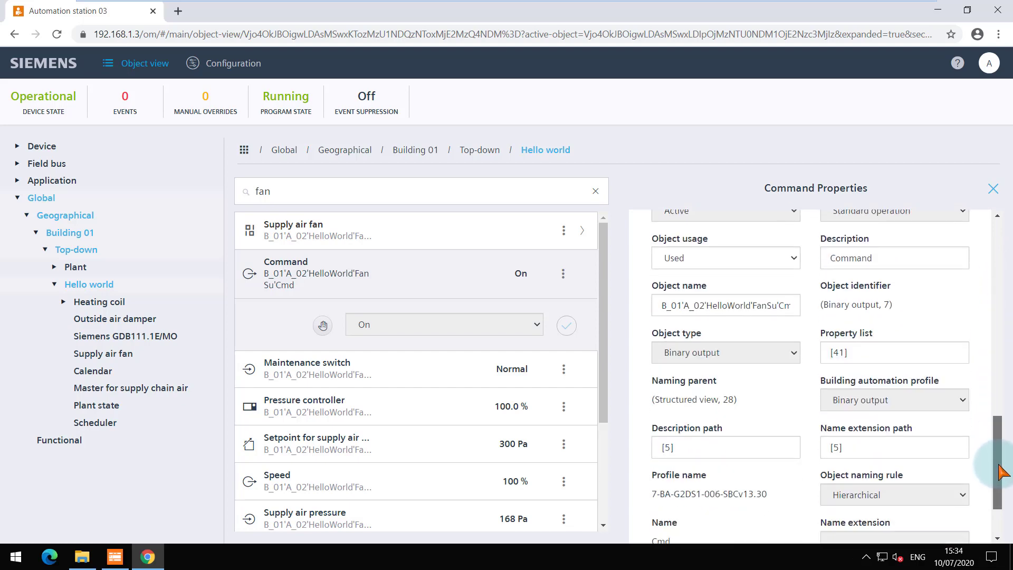
scroll(down, 3)
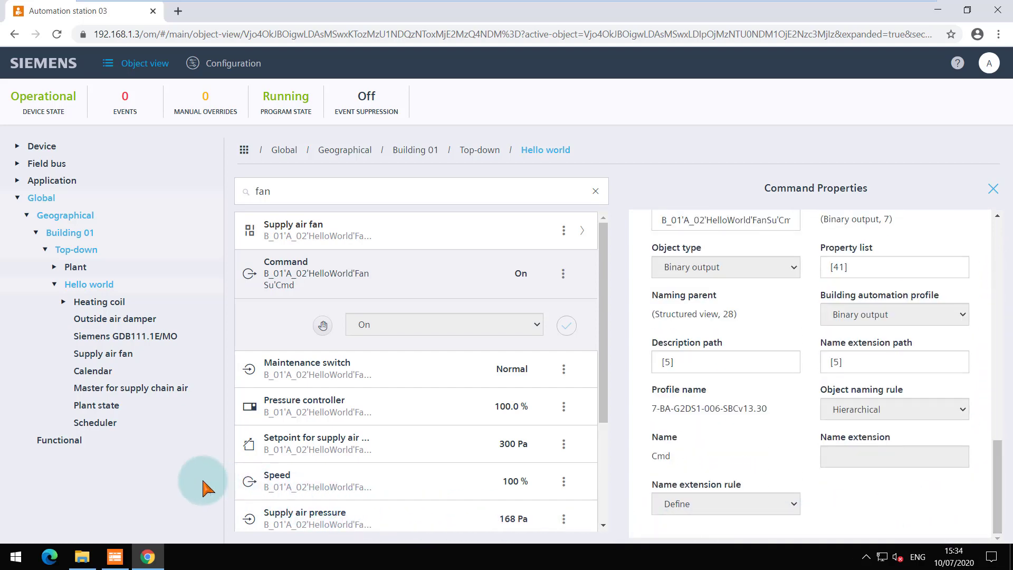
mouse_move(114, 422)
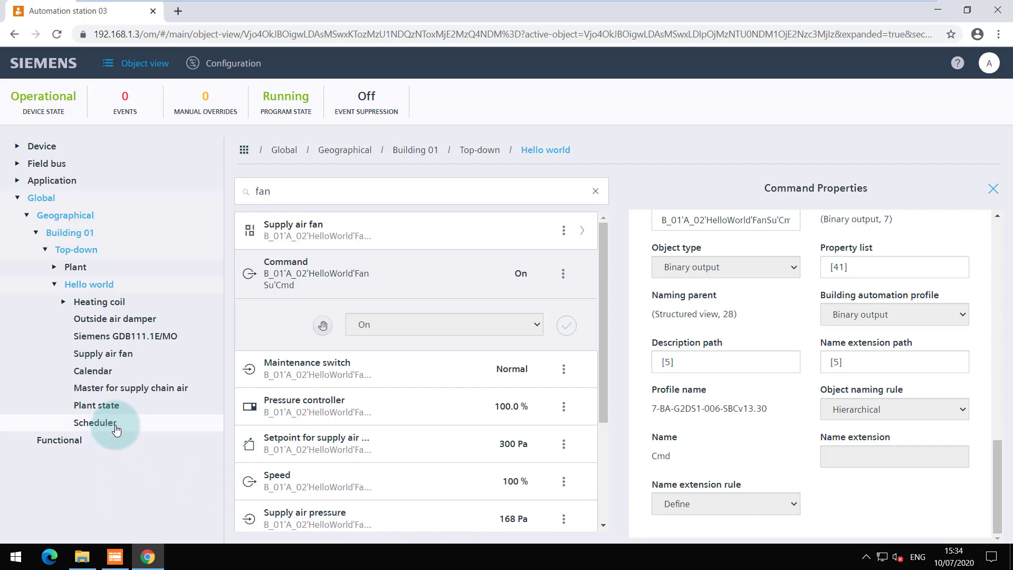
- View the Hello world weekly schedule in edit mode, then return to the plant's full object list
click(95, 422)
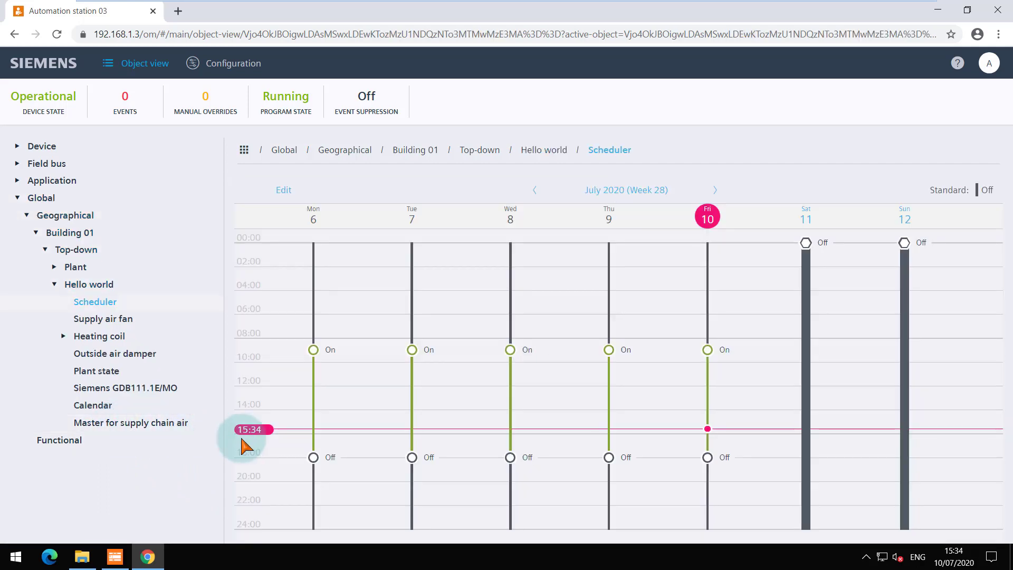
mouse_move(326, 450)
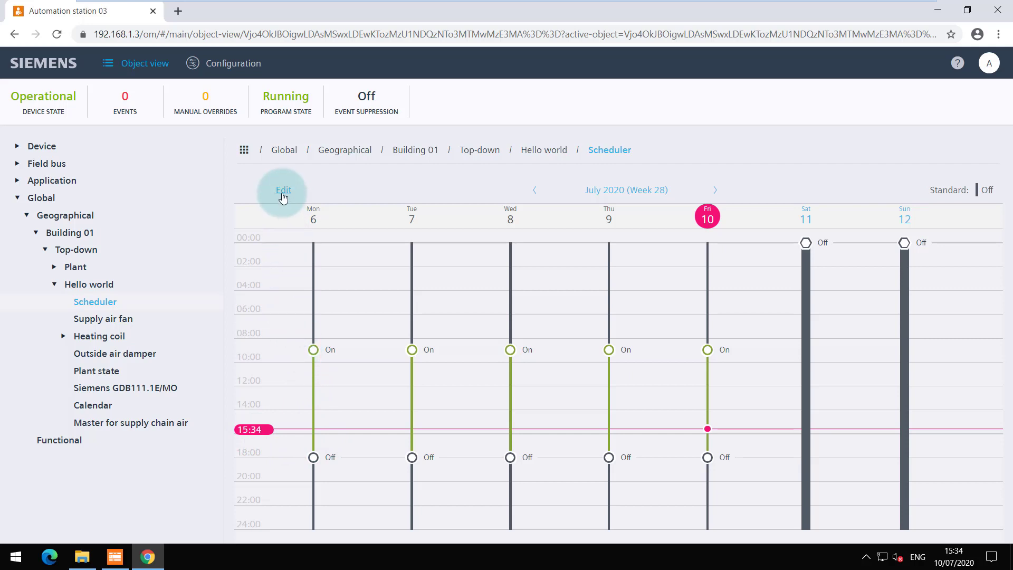
click(283, 190)
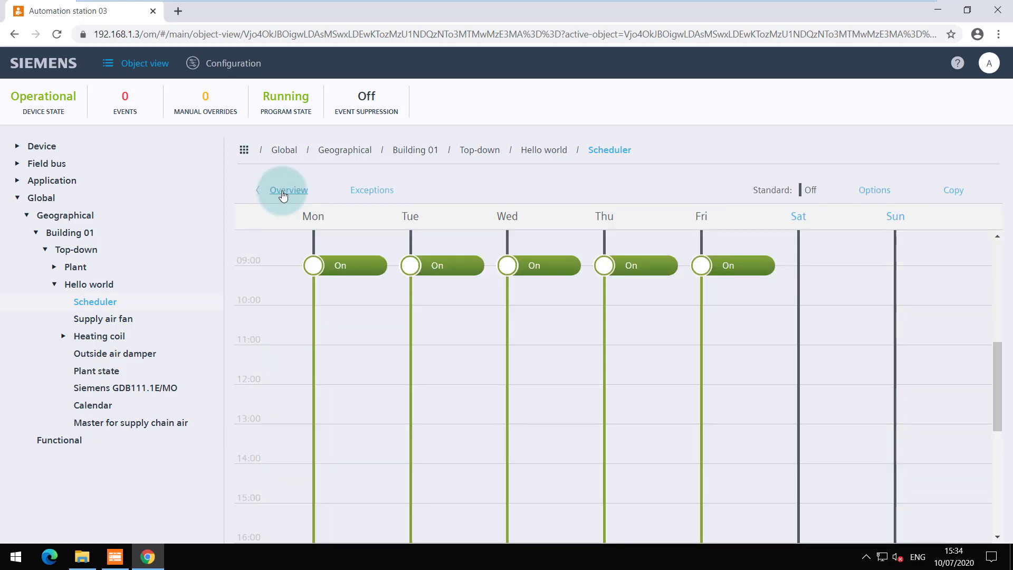
click(288, 189)
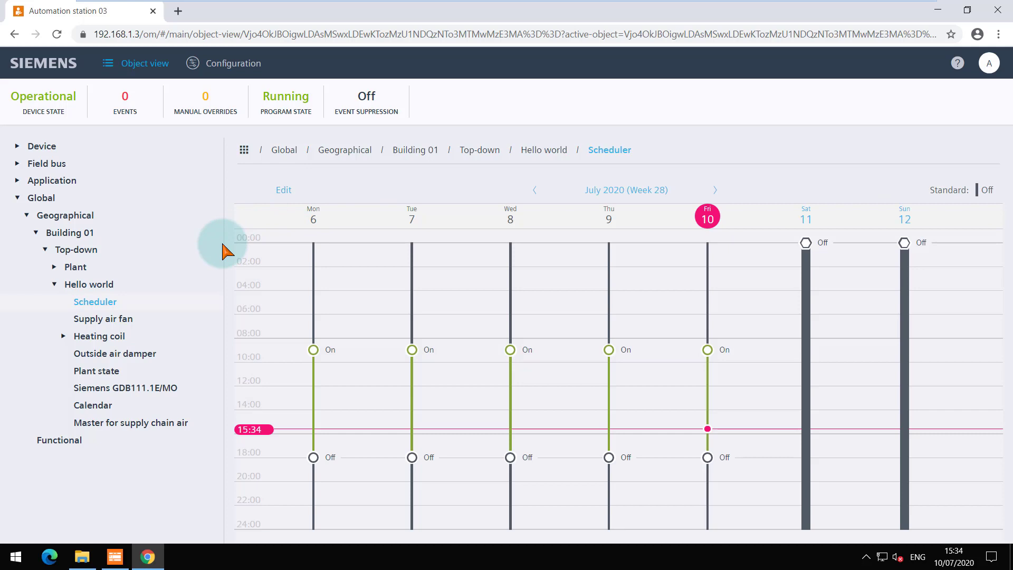
click(88, 284)
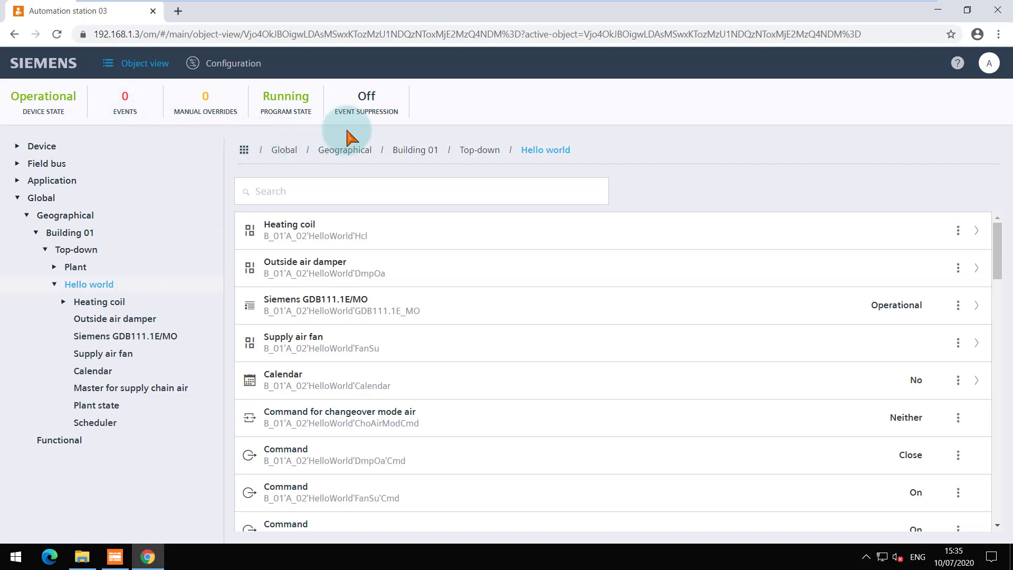
- Switch on event suppression for 1 hour and confirm with Yes
click(366, 102)
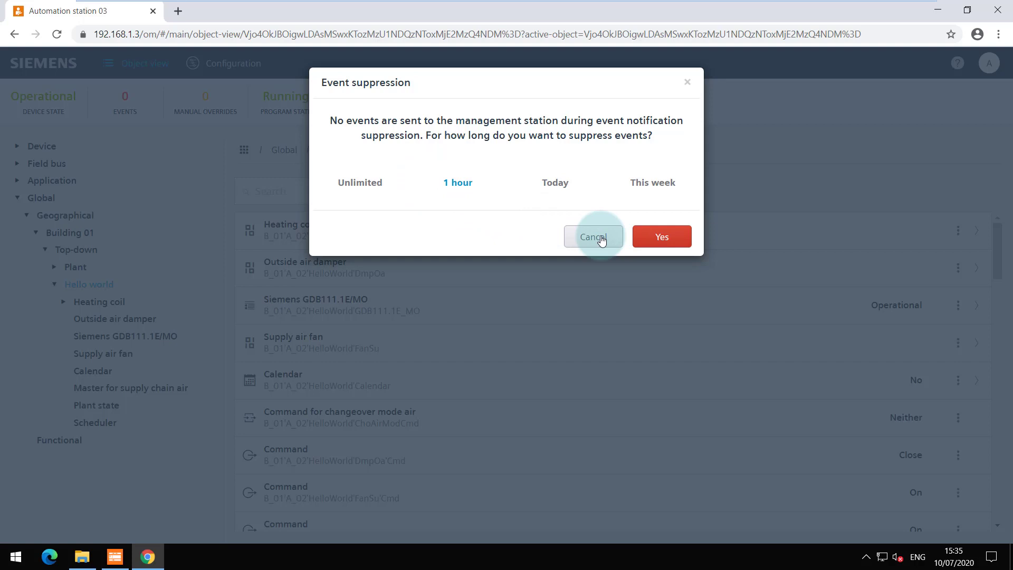
click(660, 236)
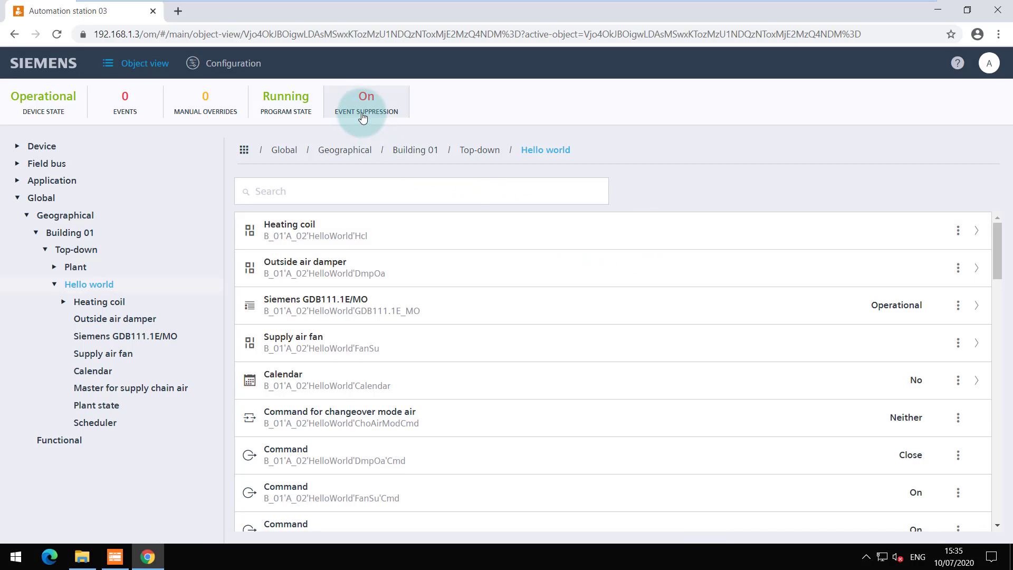
- Switch off event suppression with the 'Now' option and confirm
click(365, 102)
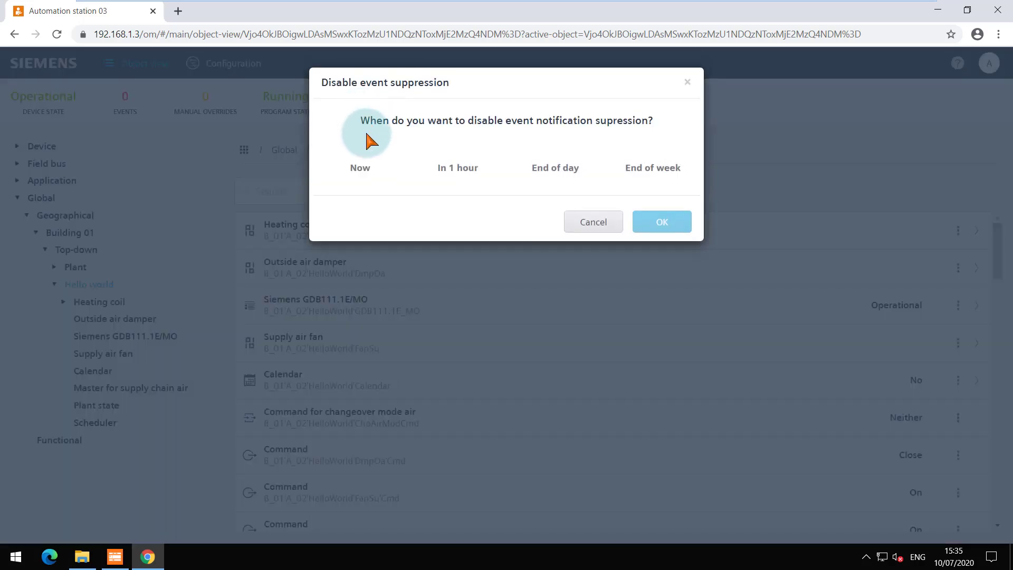
click(360, 168)
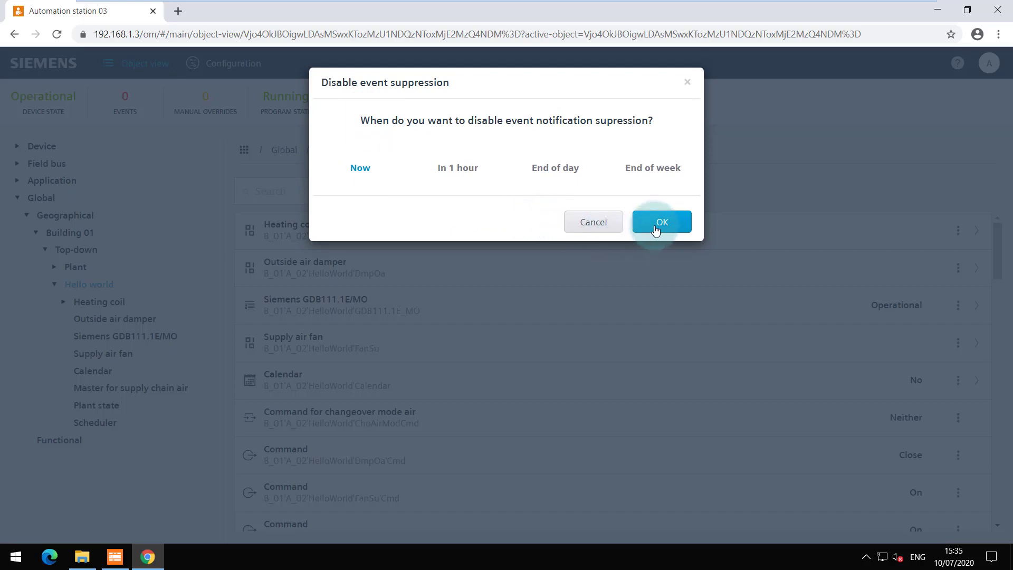
click(660, 221)
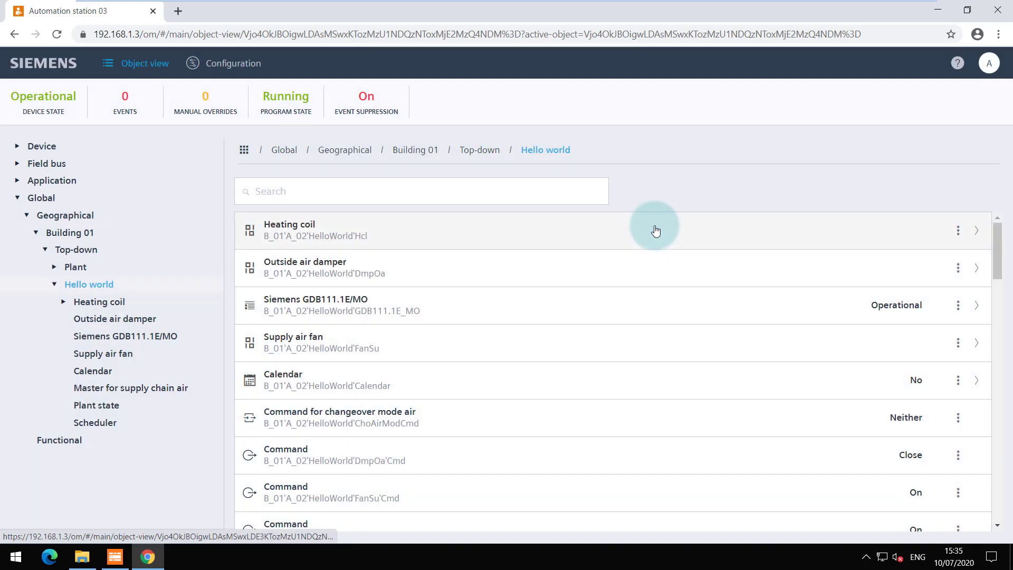